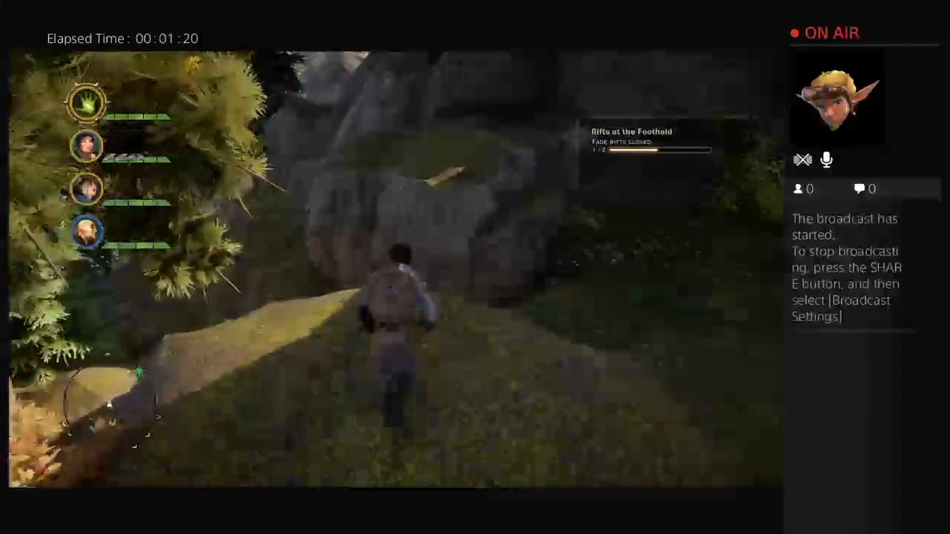
pyautogui.moveTo(401, 326)
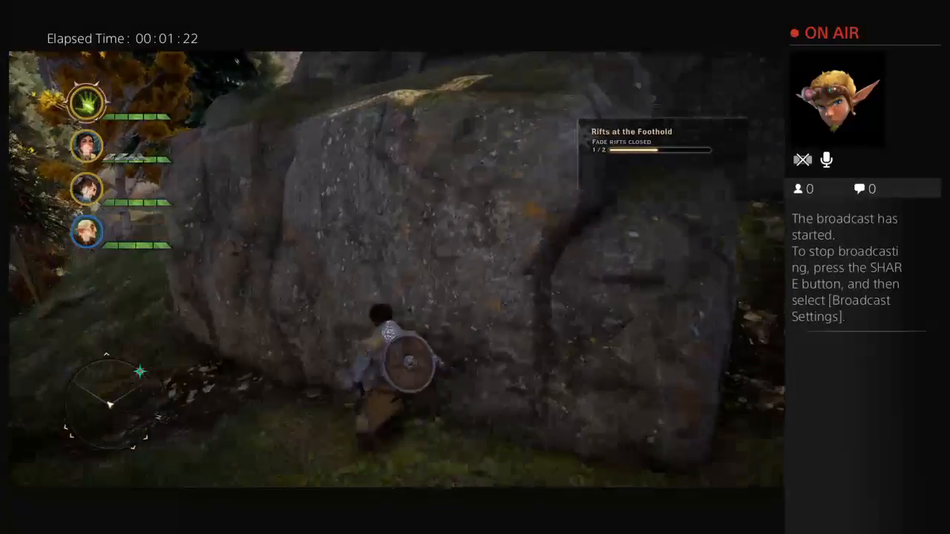